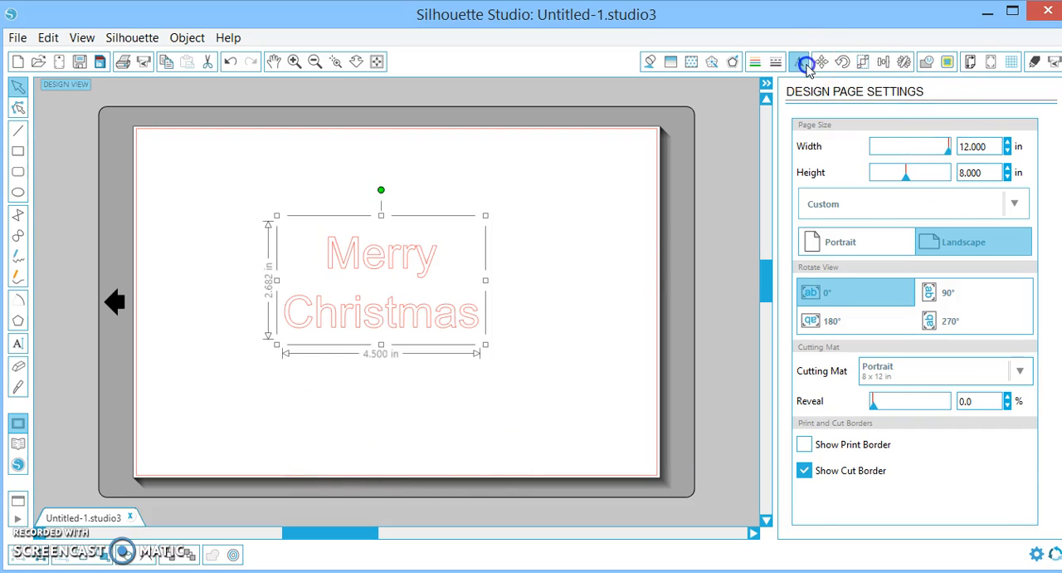
Set the Merry Christmas text to the Samantha Upright font via the Text Style panel
click(799, 61)
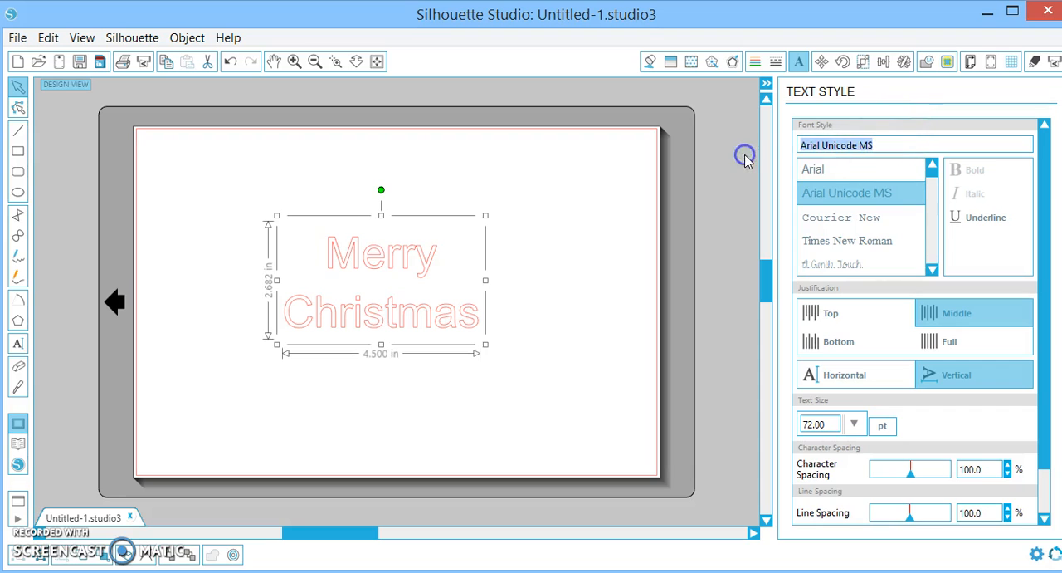
click(834, 262)
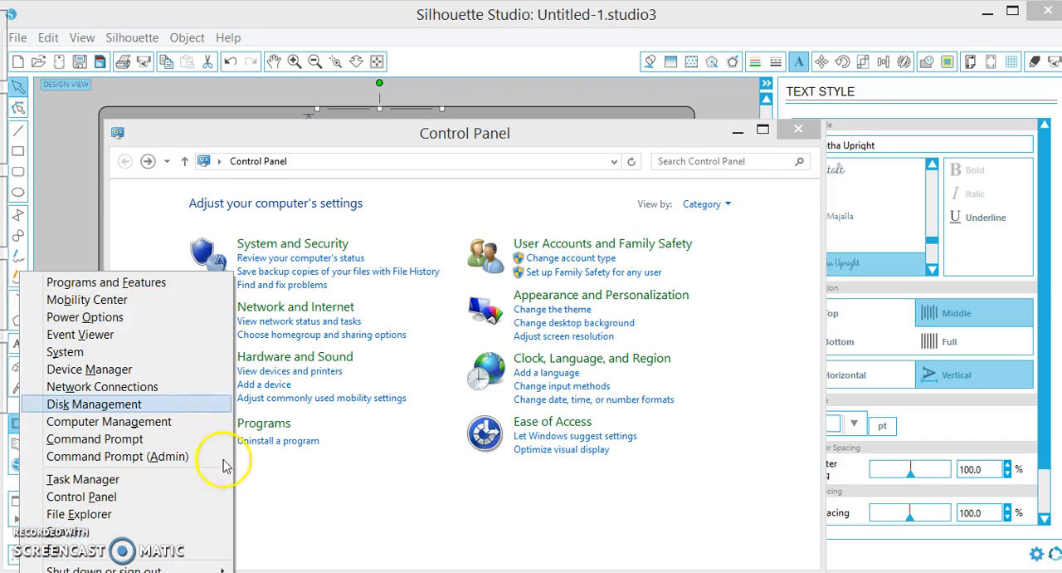
Reach the Display page for resizing text and items through Control Panel > Screen Resolution
click(319, 481)
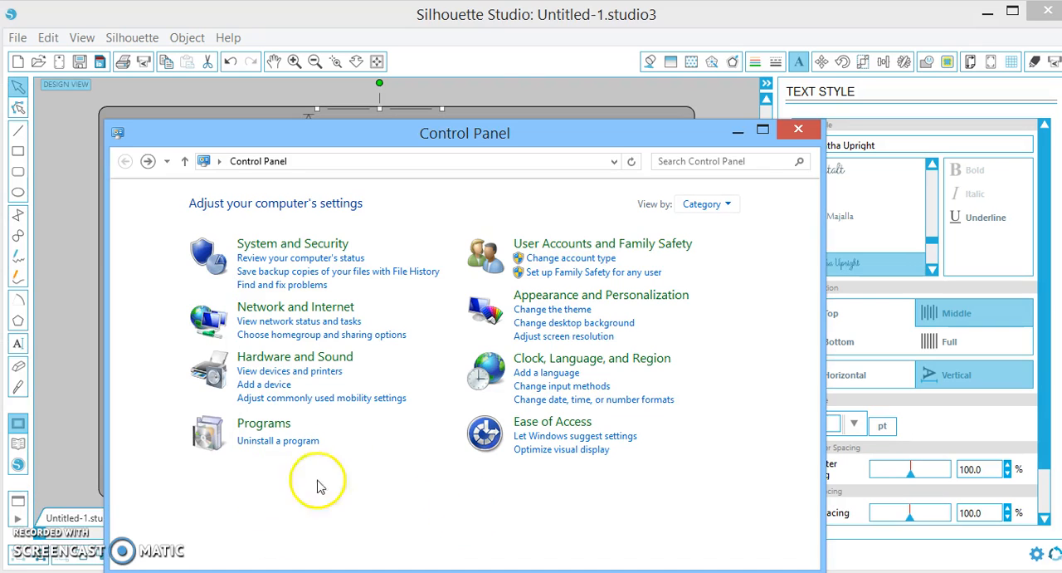
mouse_move(584, 302)
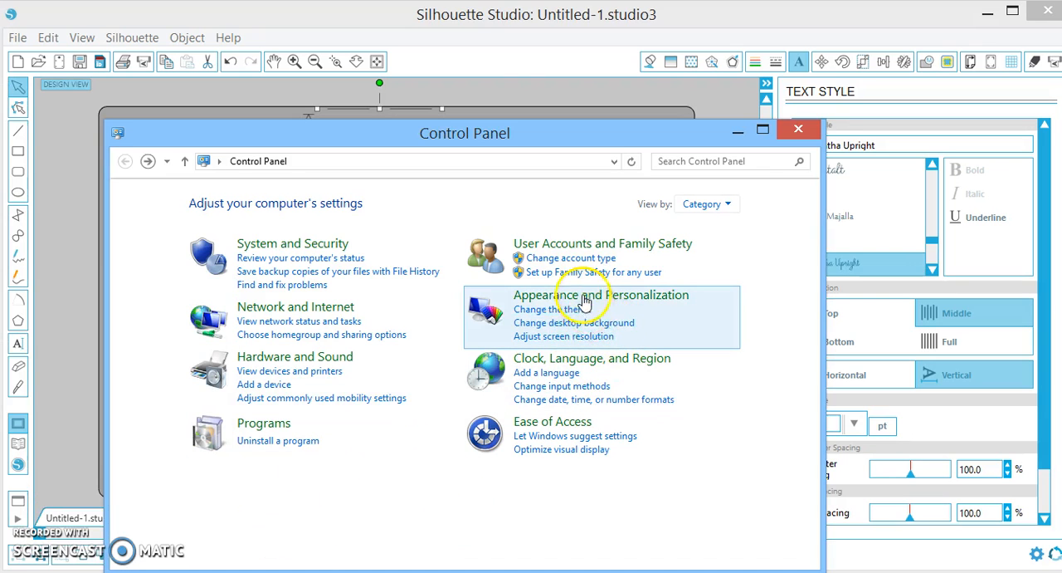
click(564, 335)
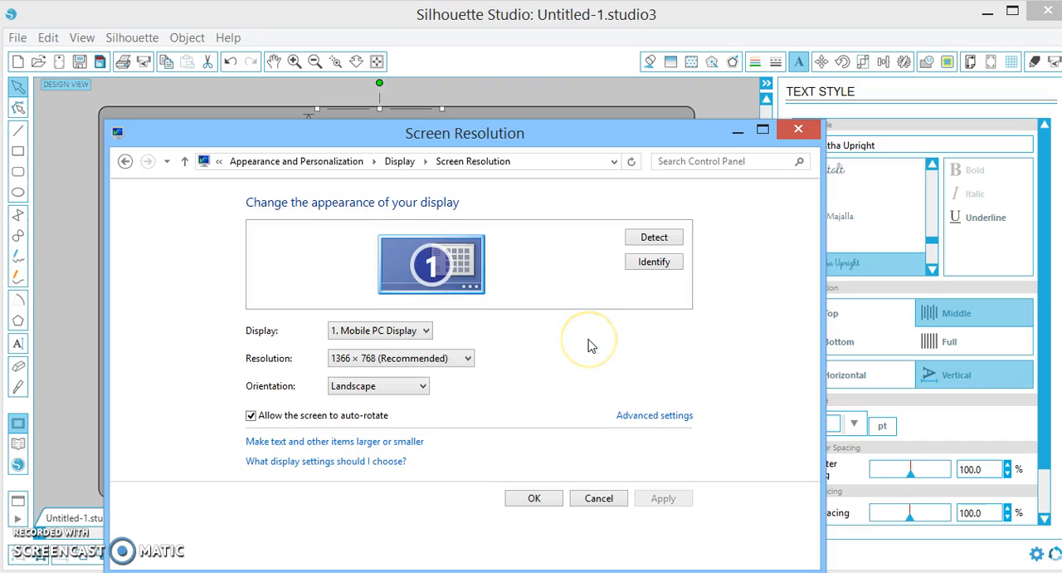
mouse_move(489, 438)
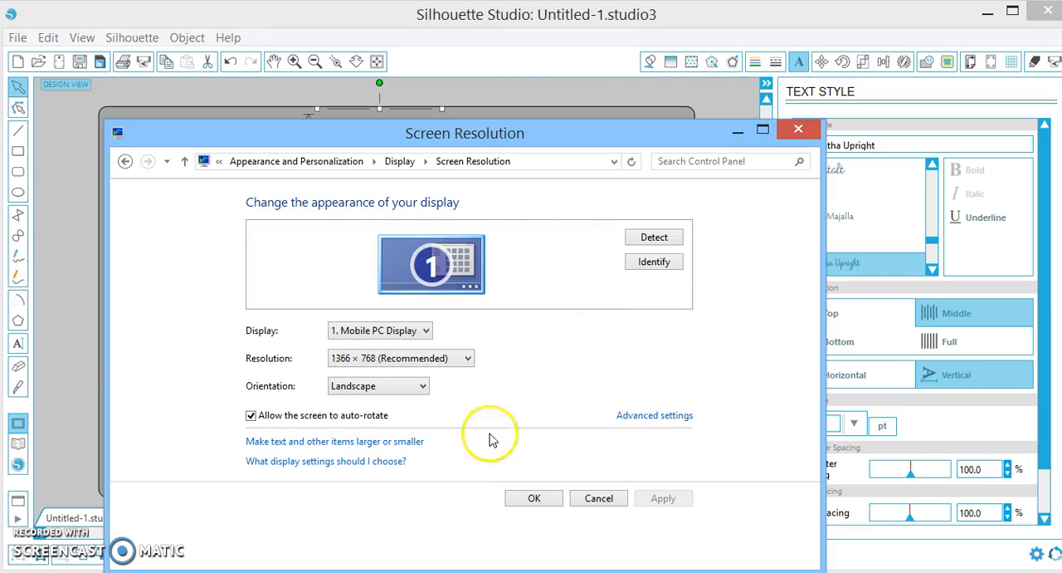
mouse_move(312, 448)
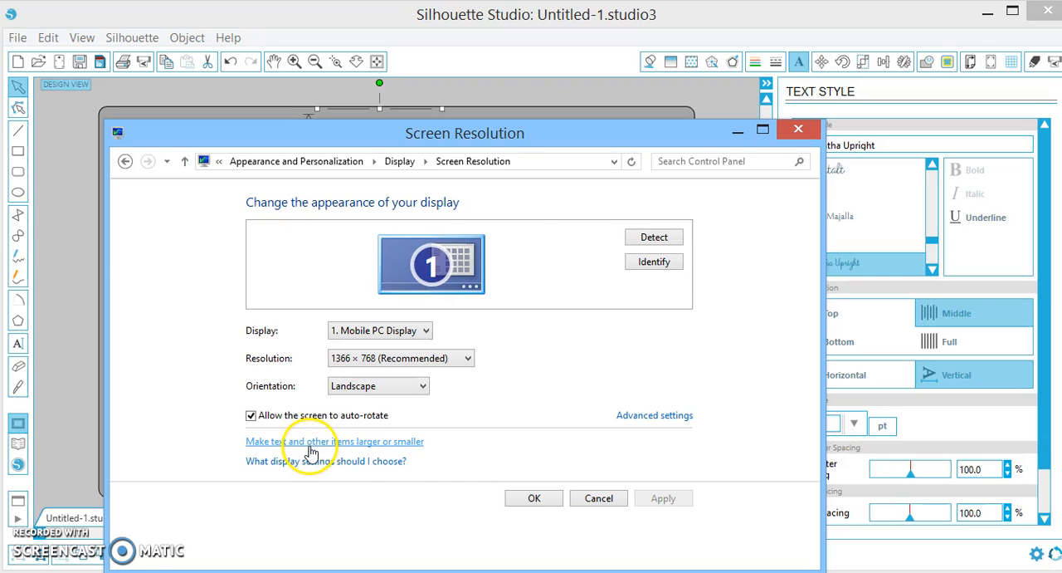
click(335, 441)
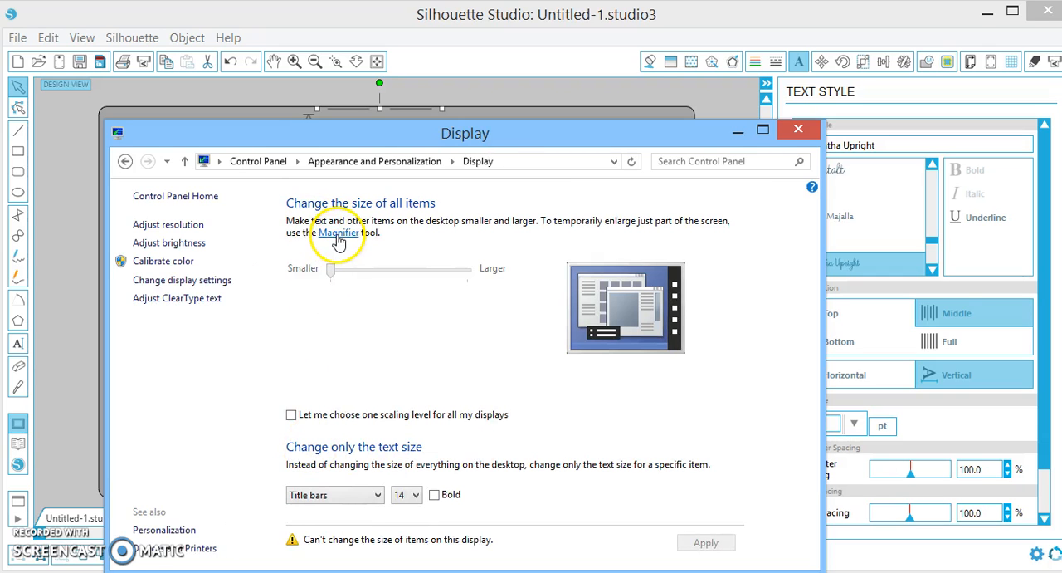
mouse_move(339, 233)
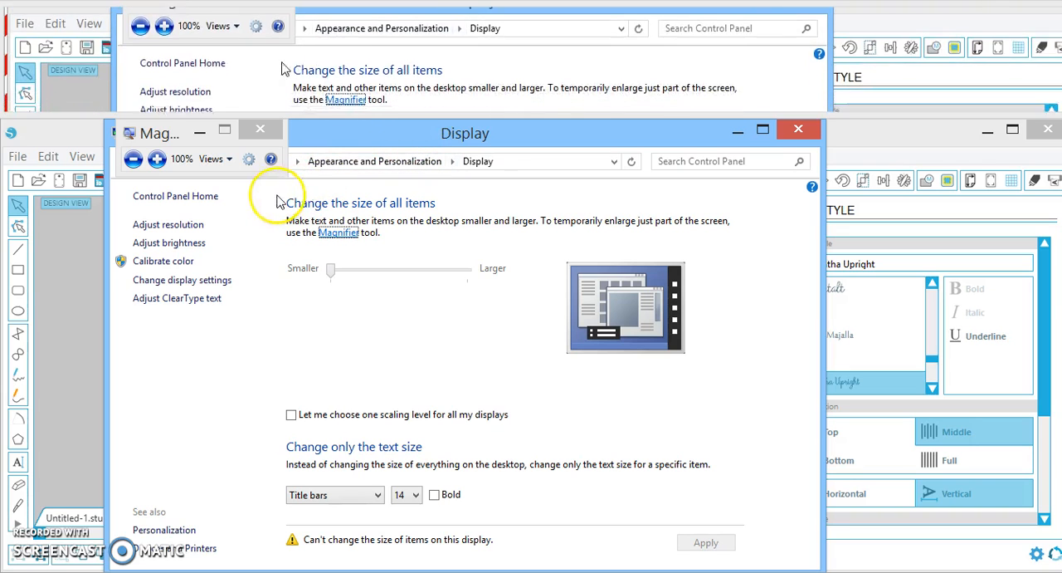
Raise Magnifier to 200% and switch its view mode to Full screen
click(214, 158)
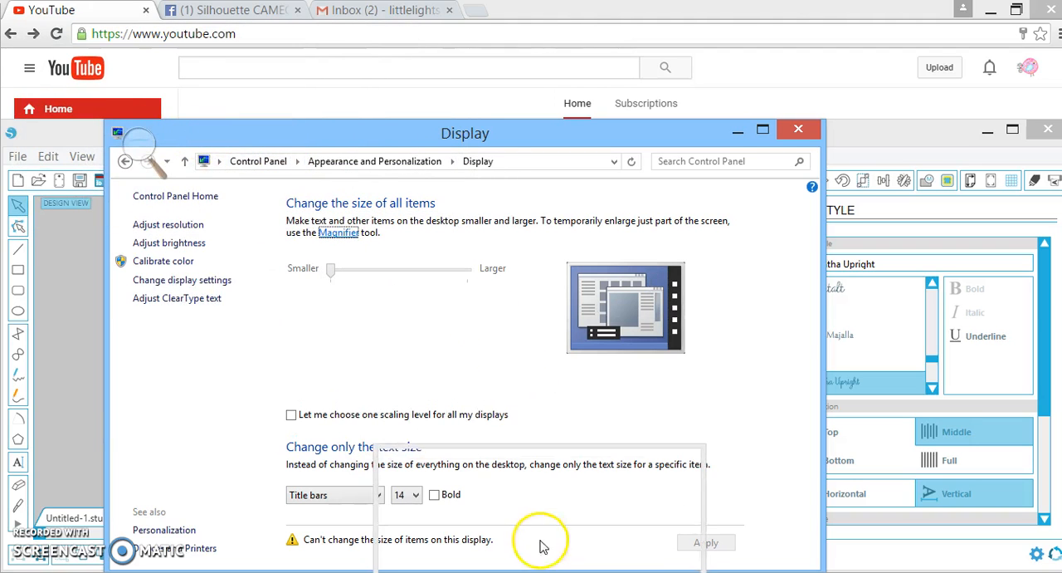
click(339, 232)
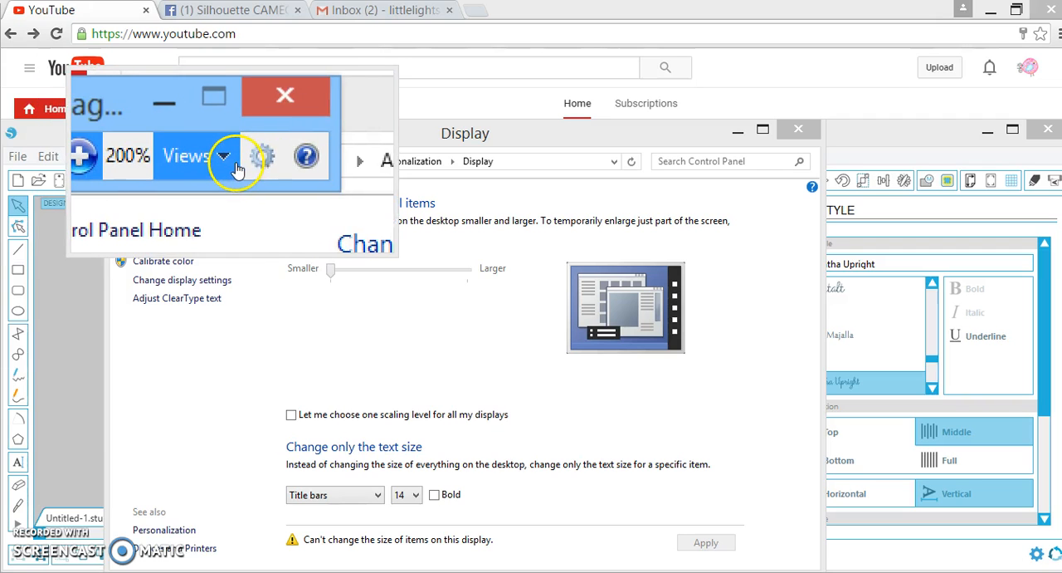
click(222, 156)
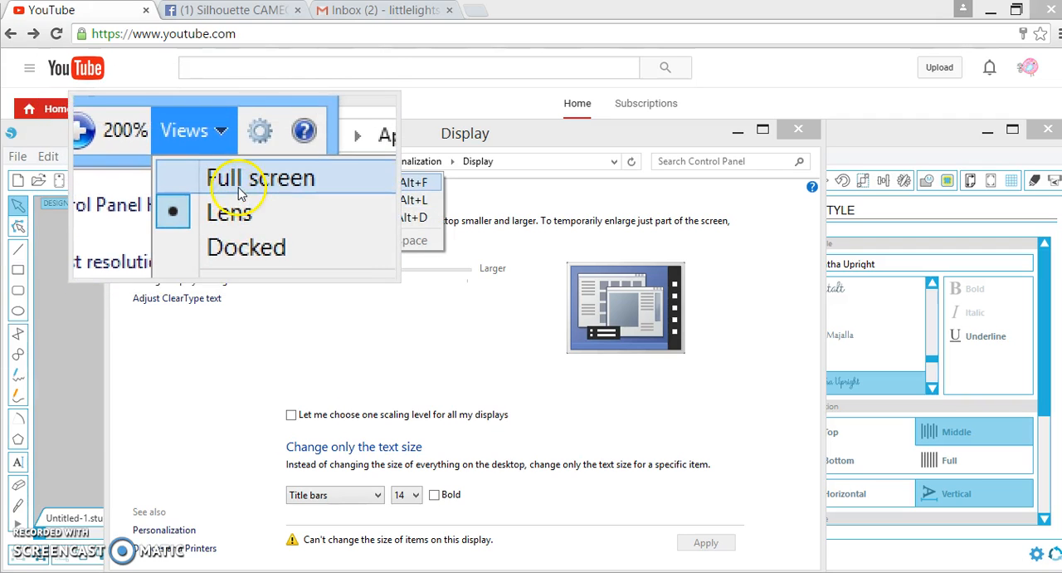
click(262, 177)
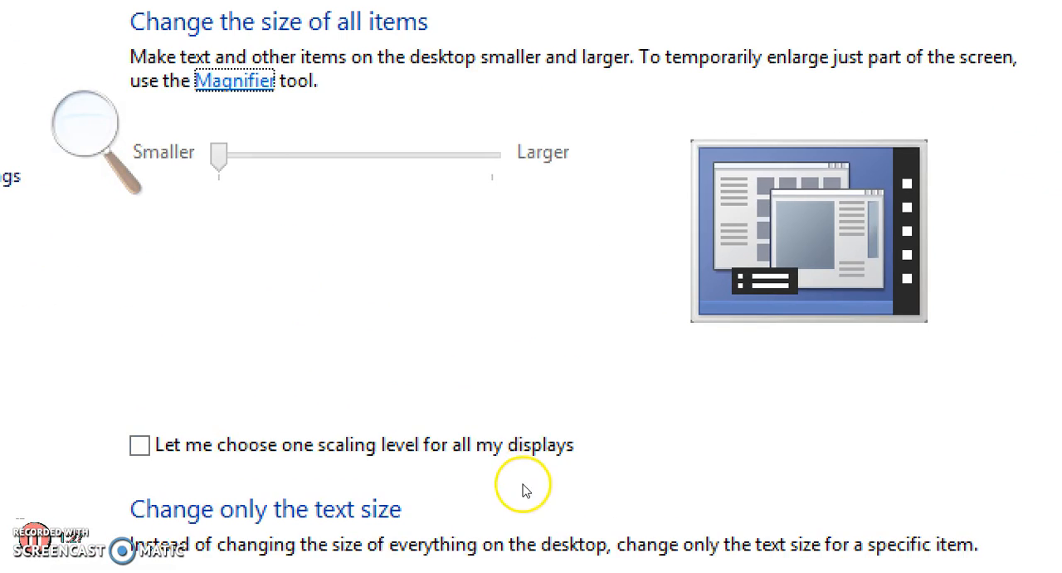
scroll(down, 3)
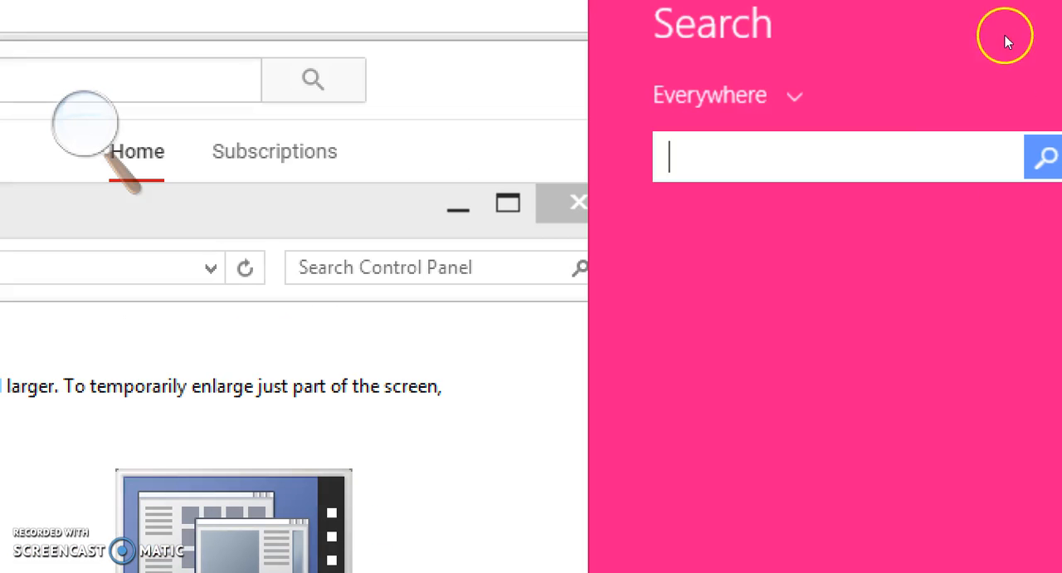
Launch Character Map and preview alternate swash A and K glyphs of the script font
text(cha)
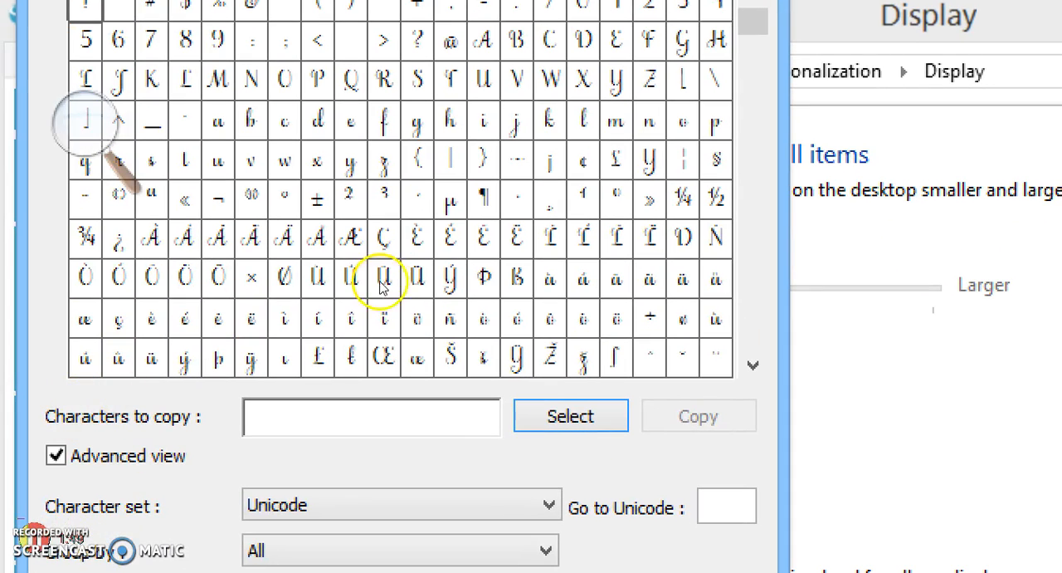
mouse_move(30, 364)
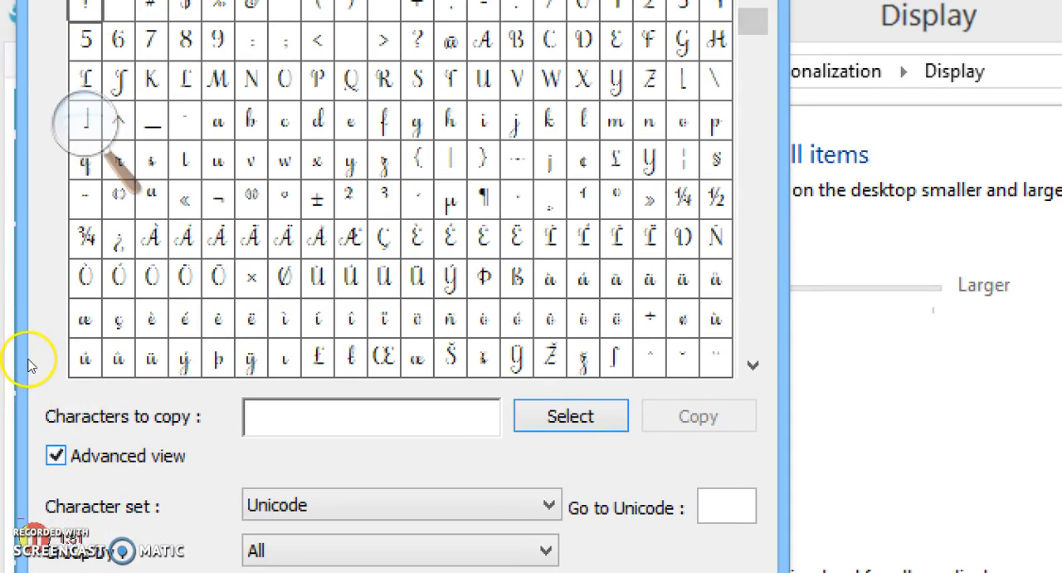
mouse_move(209, 390)
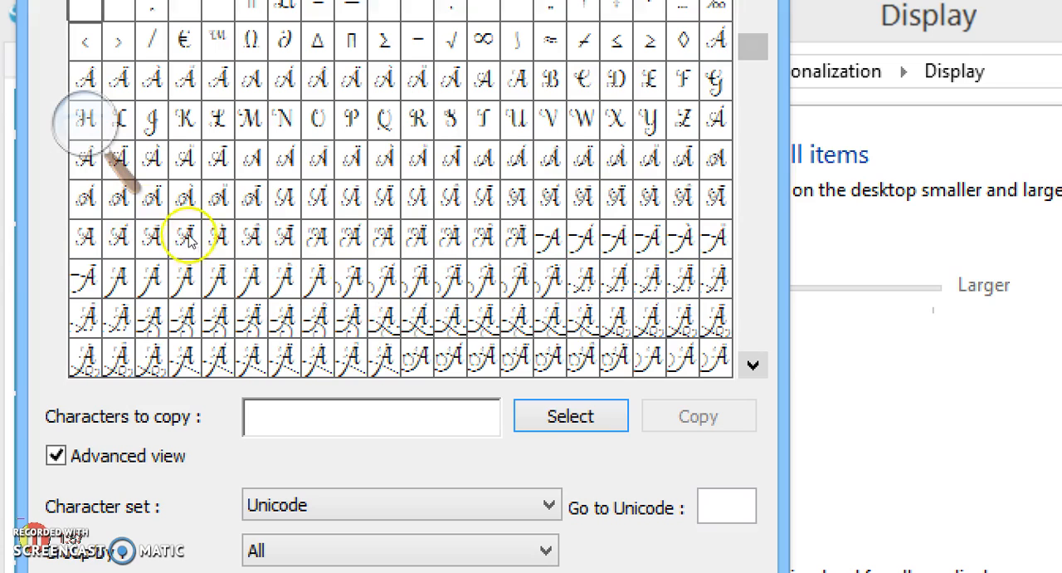
mouse_move(285, 246)
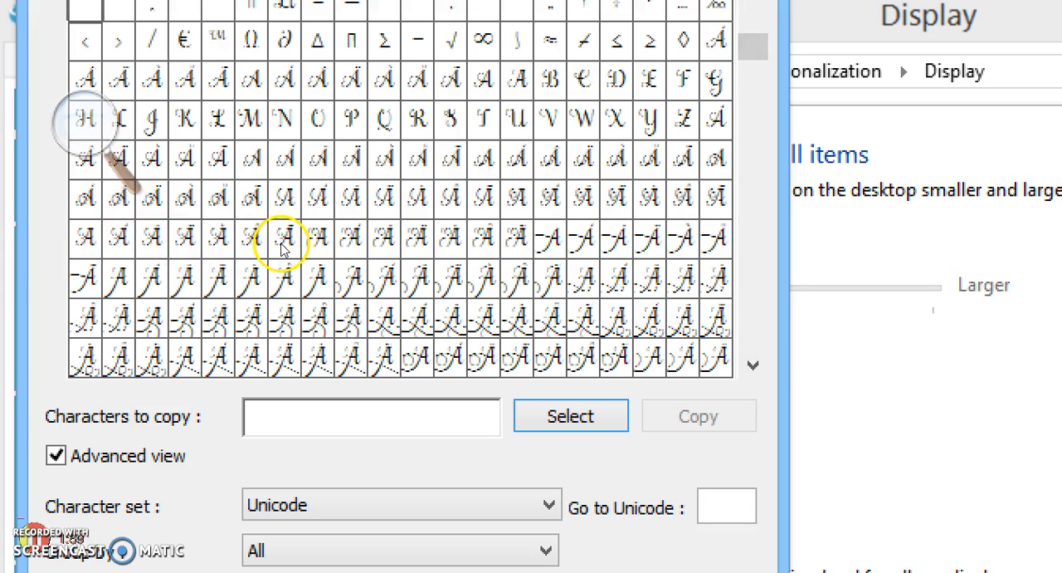
click(549, 239)
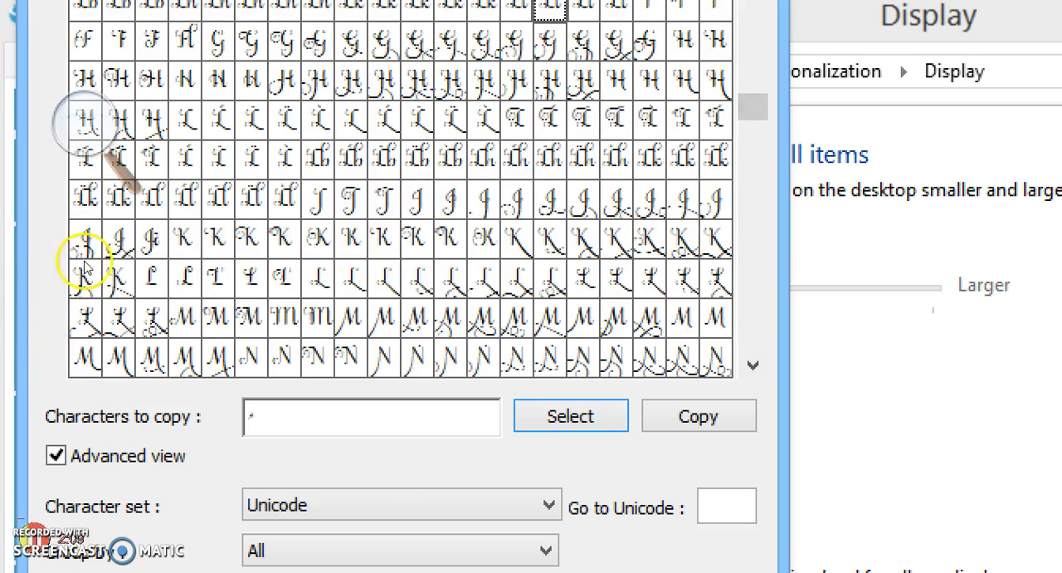
mouse_move(348, 315)
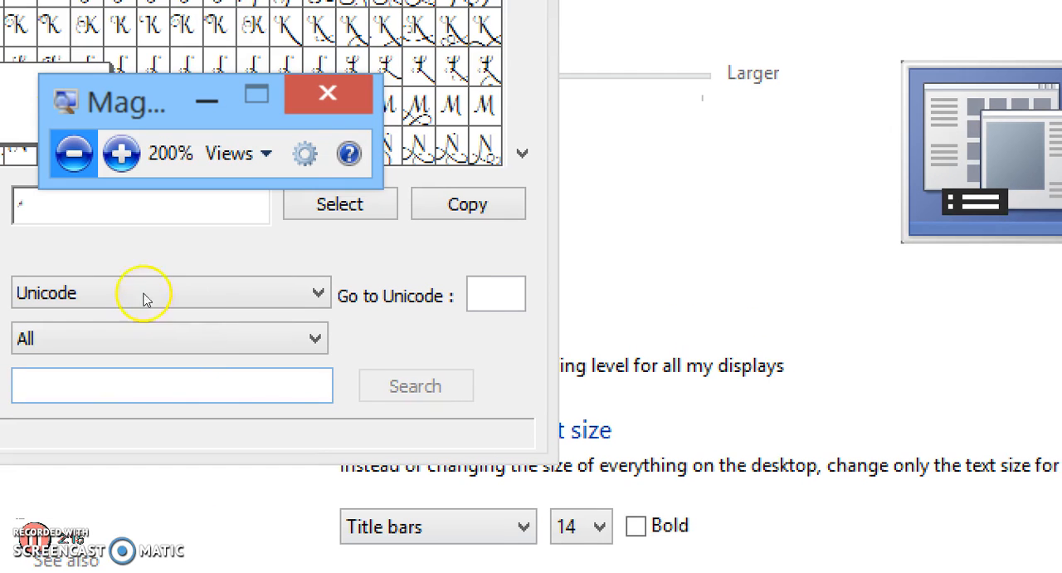
mouse_move(152, 312)
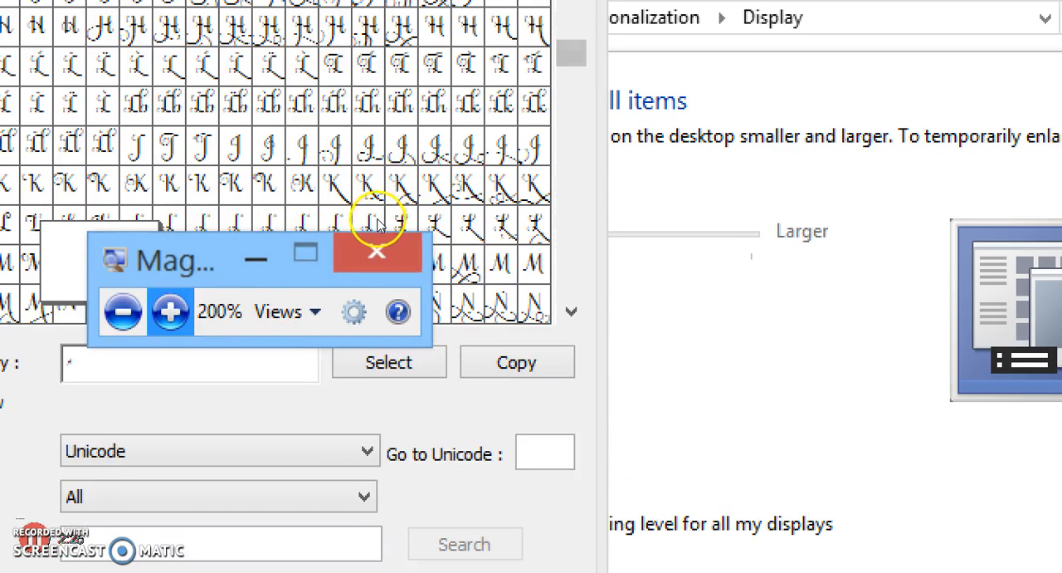
click(377, 252)
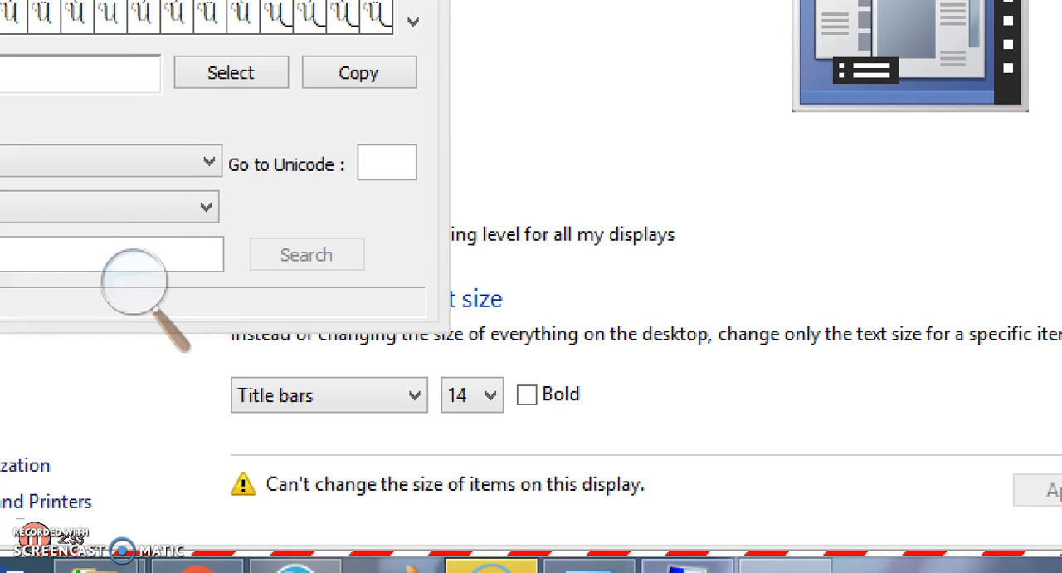
Pick the swash C glyph (U+E137) and add it to the Characters to copy field
right_click(492, 564)
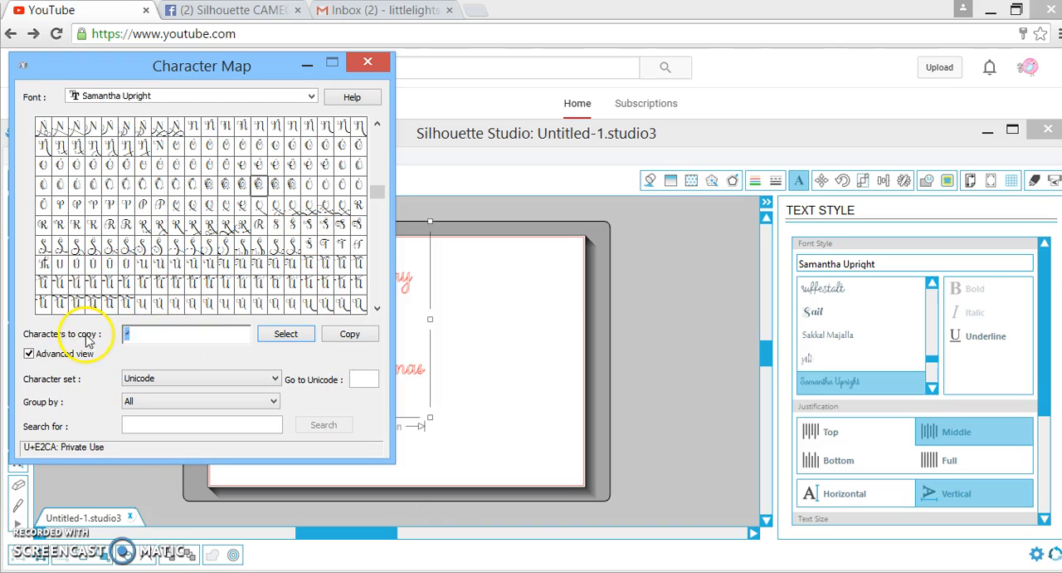
mouse_move(358, 186)
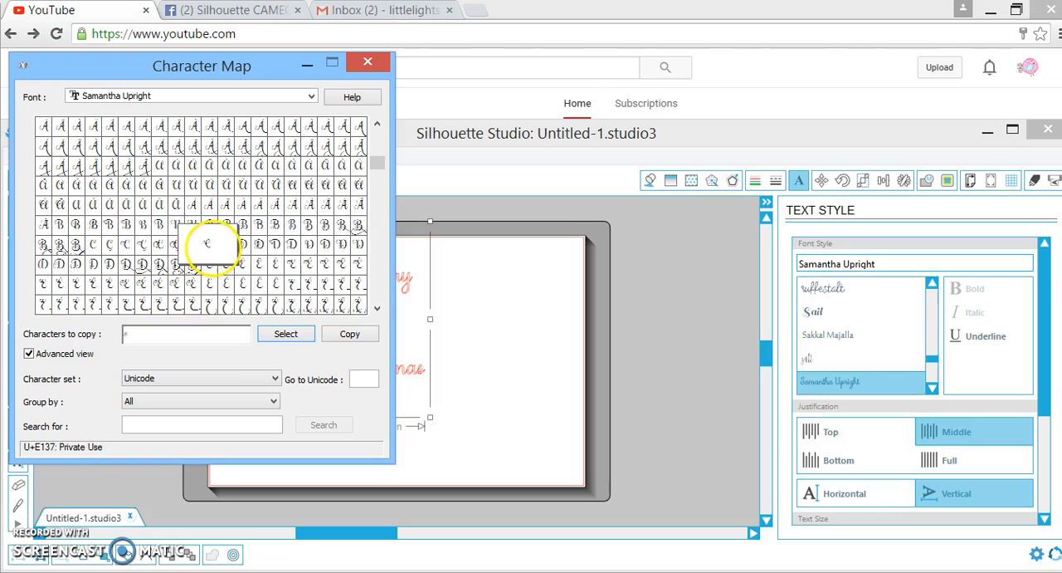
click(285, 334)
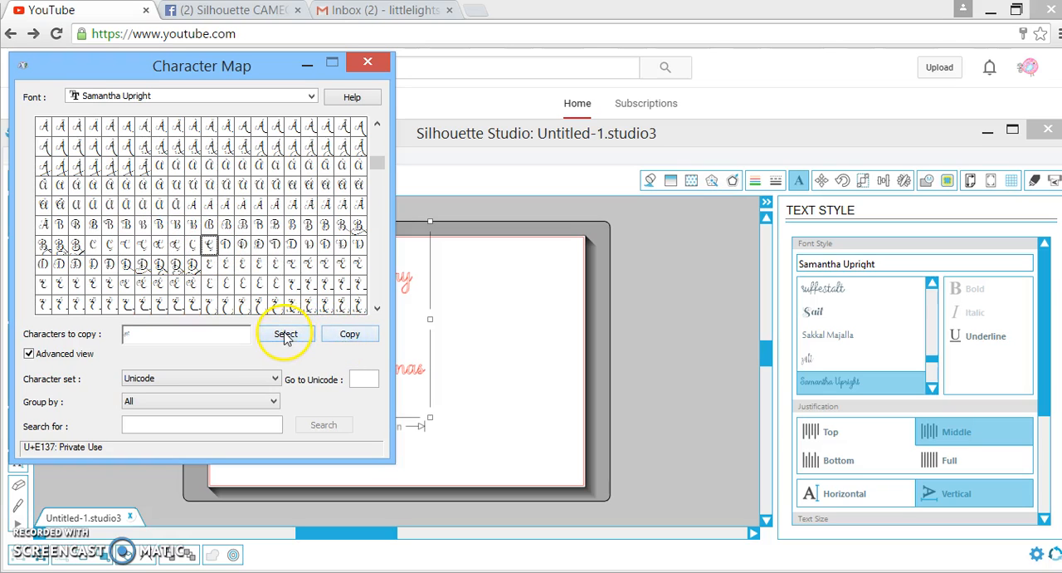
click(286, 334)
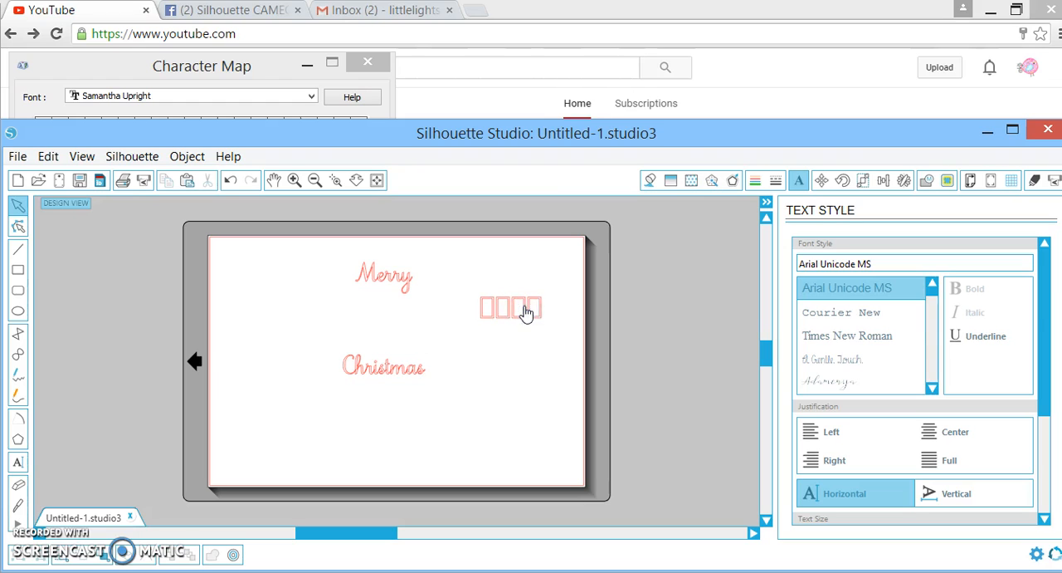
Switch the pasted placeholder glyphs to Samantha Upright so they render as swash C characters
click(511, 307)
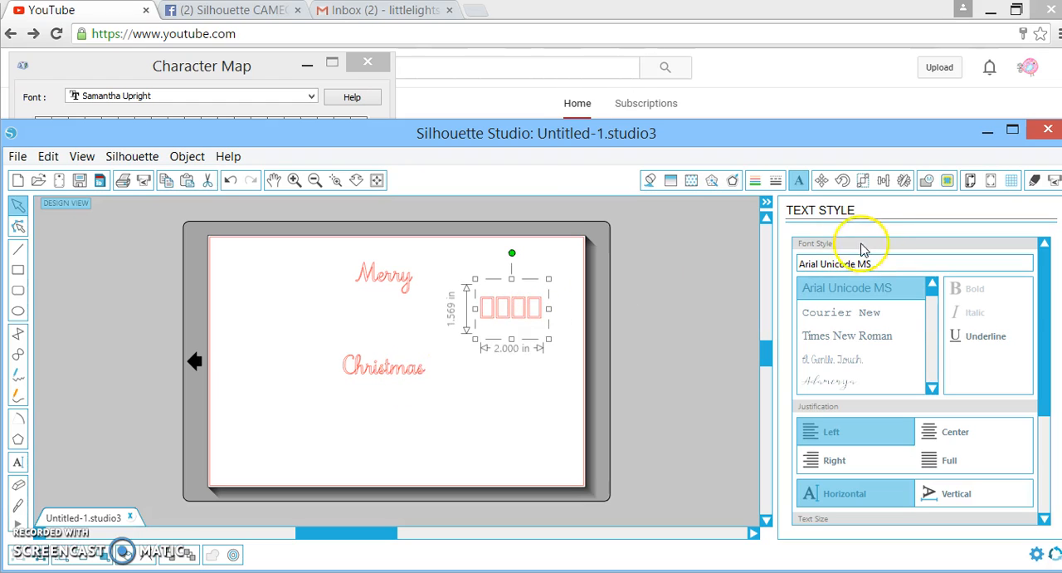
click(829, 381)
text(samantha Upright)
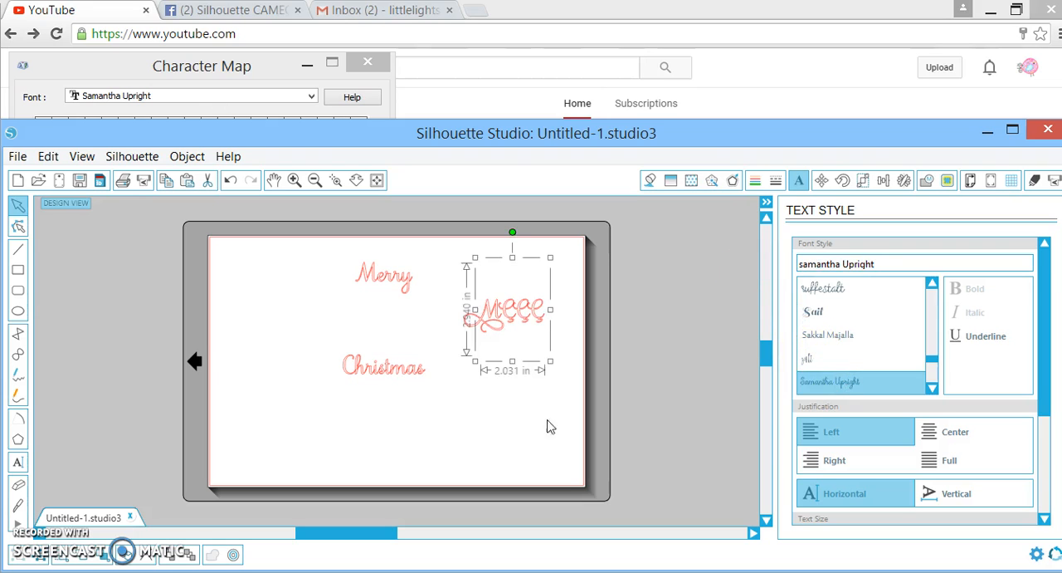
click(529, 309)
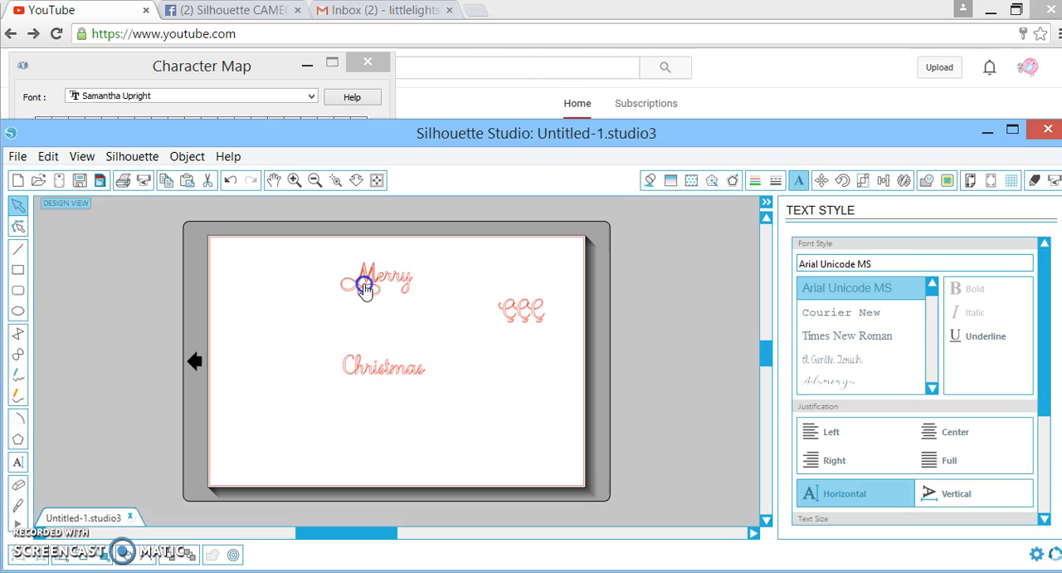
Select the swash M over Merry and send it to the back behind the other text
click(295, 179)
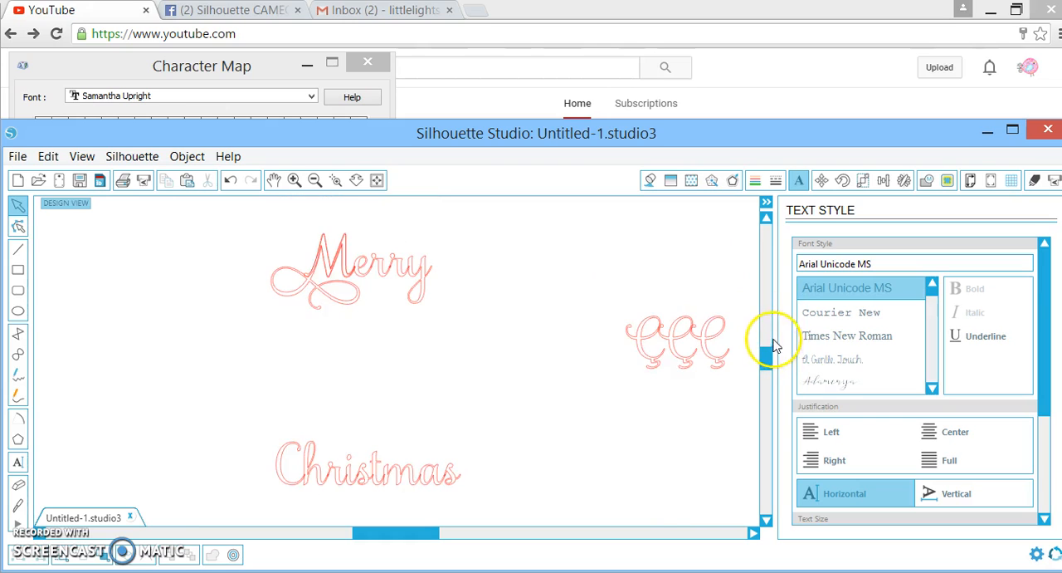
right_click(348, 266)
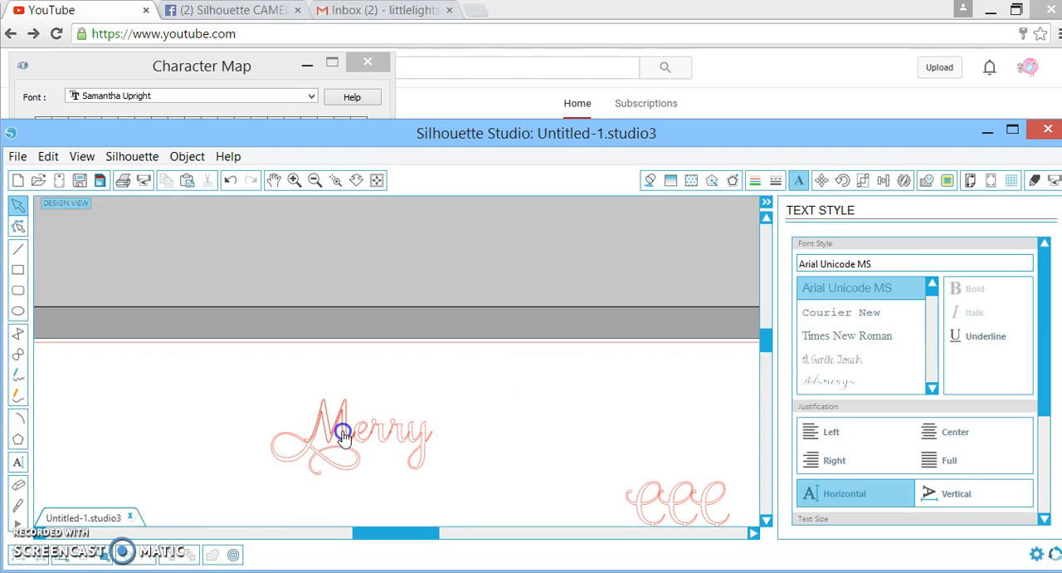
click(345, 435)
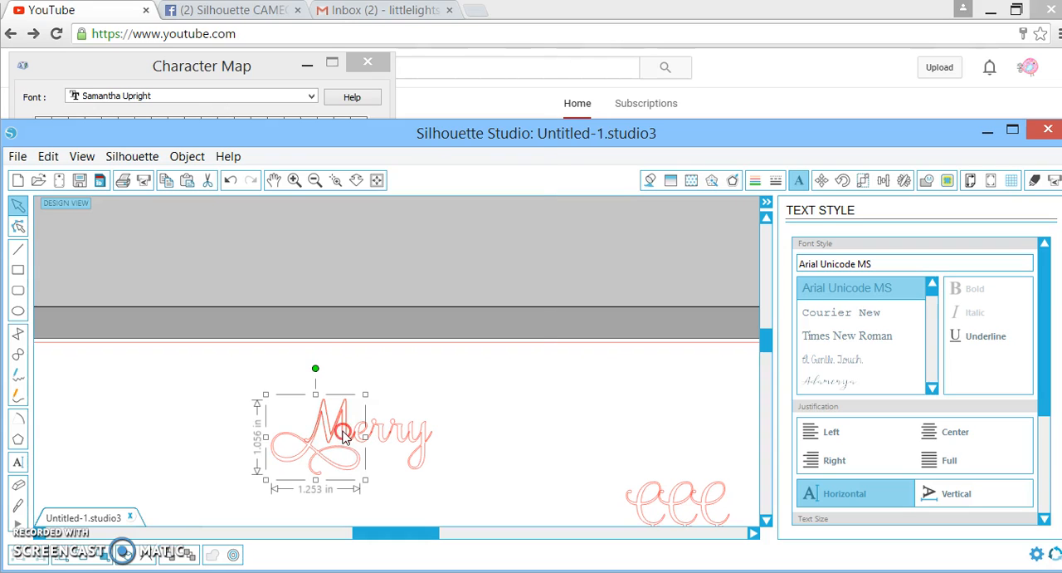
right_click(342, 438)
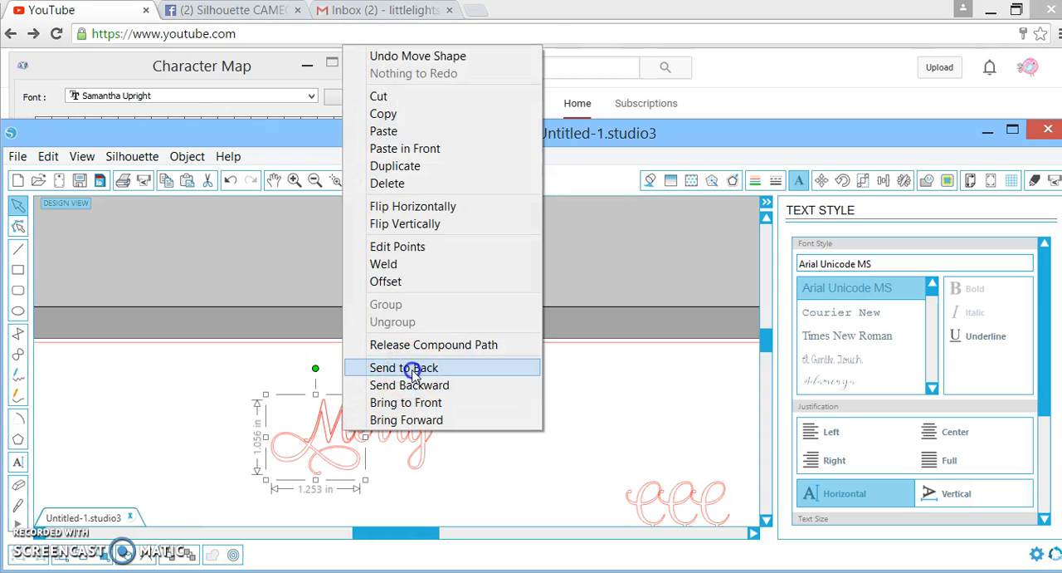
click(402, 367)
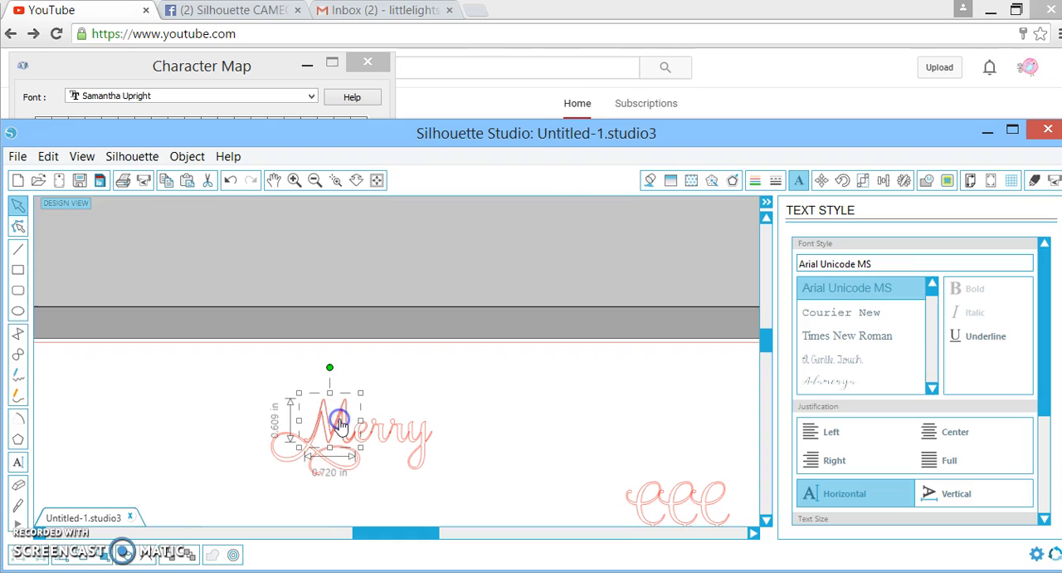
mouse_move(297, 464)
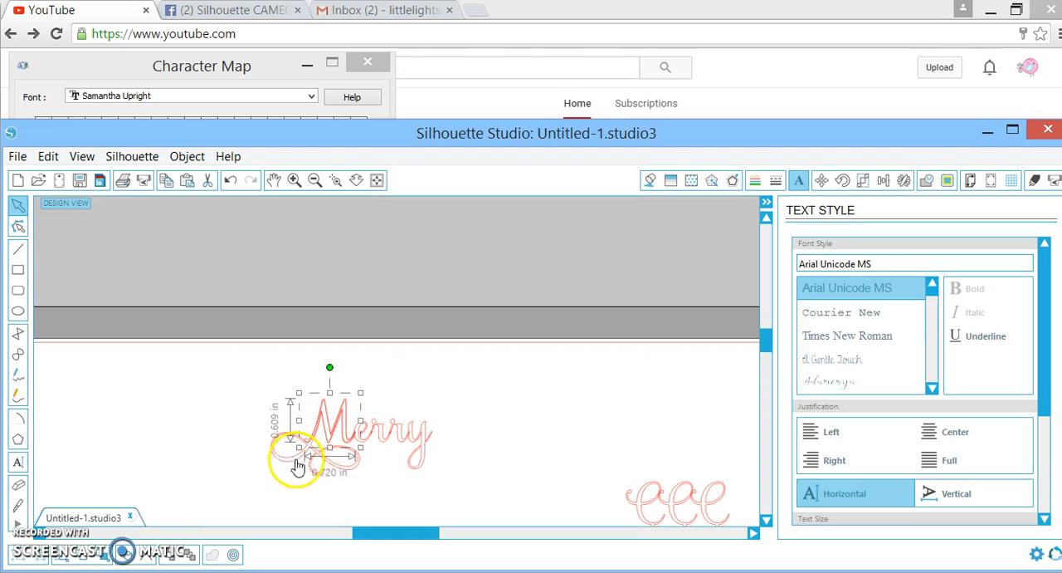